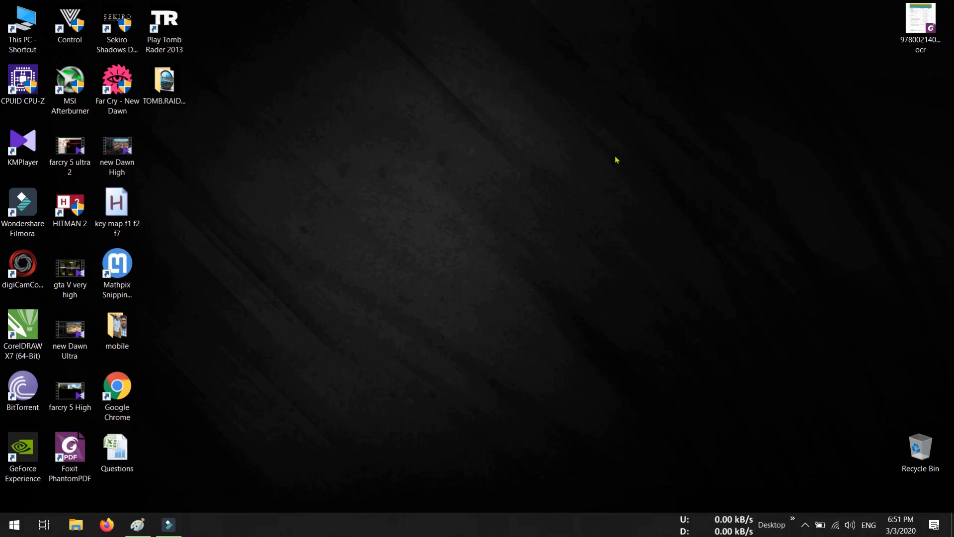
mouse_move(336, 212)
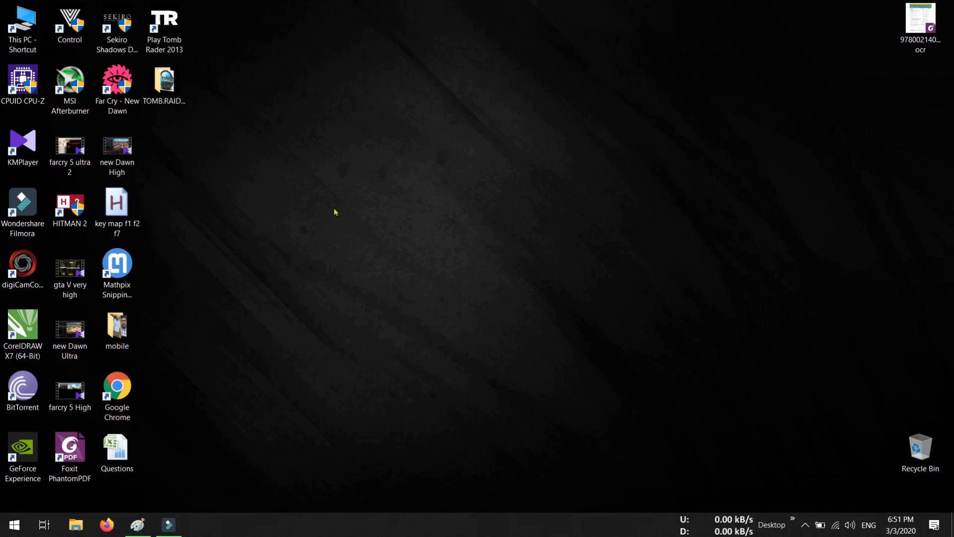
mouse_move(331, 208)
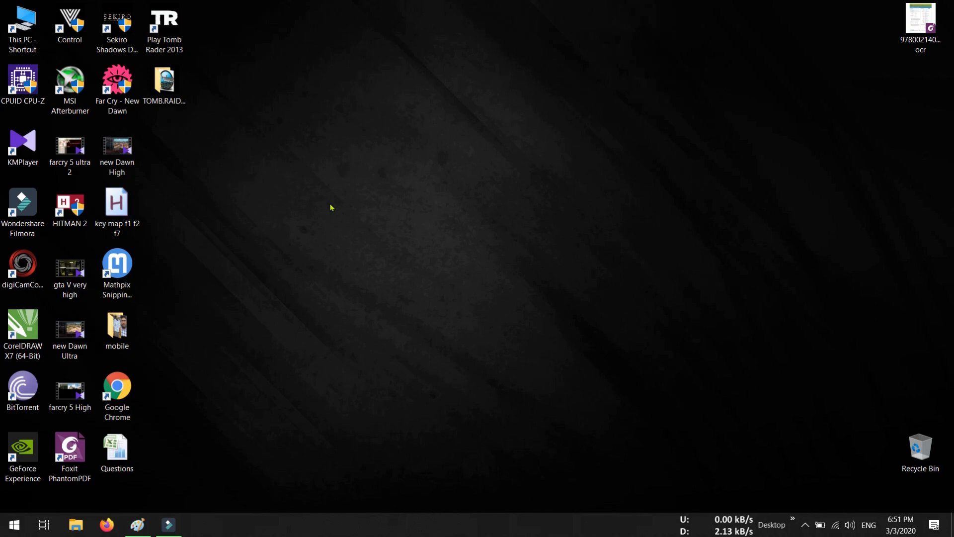
- Create a desktop text document named New Text Document.ahk, then open This PC
right_click(331, 207)
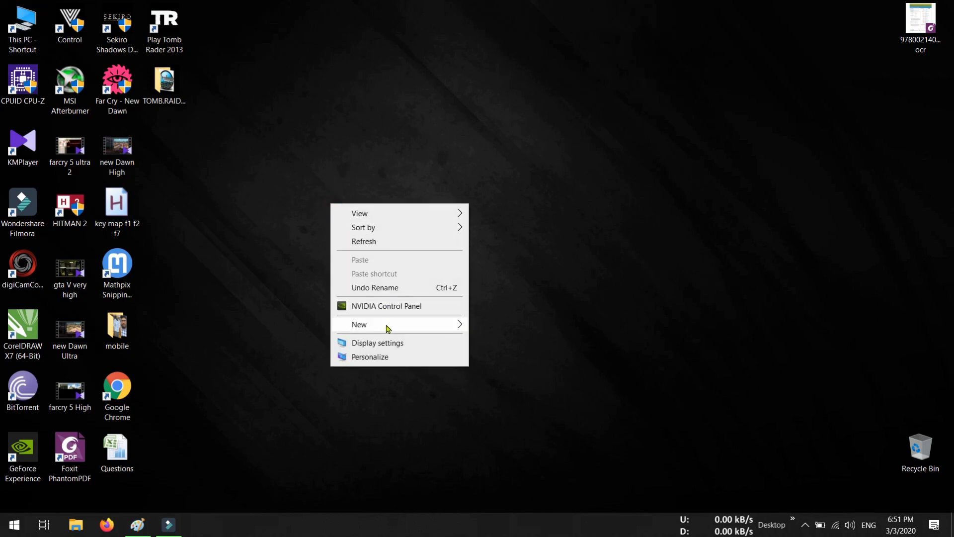
left_click(360, 323)
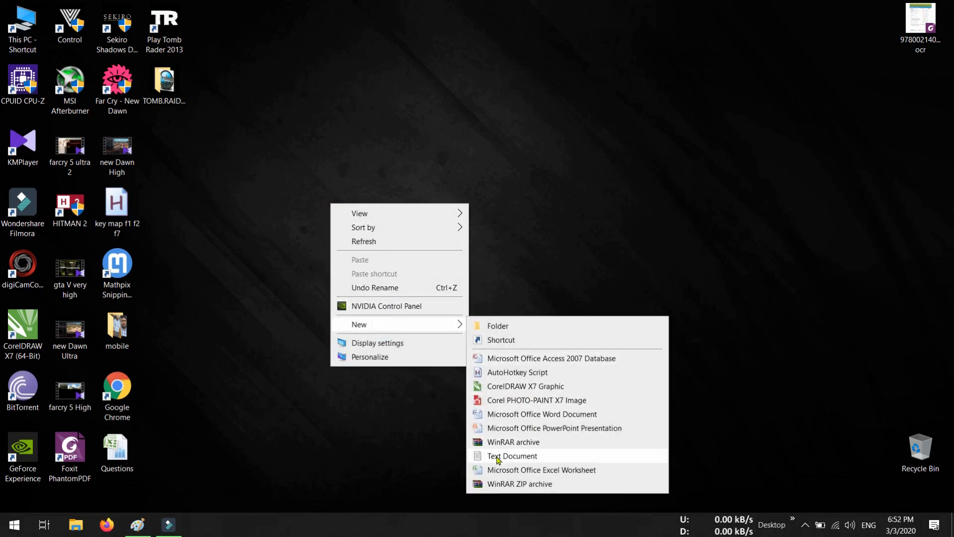
left_click(509, 455)
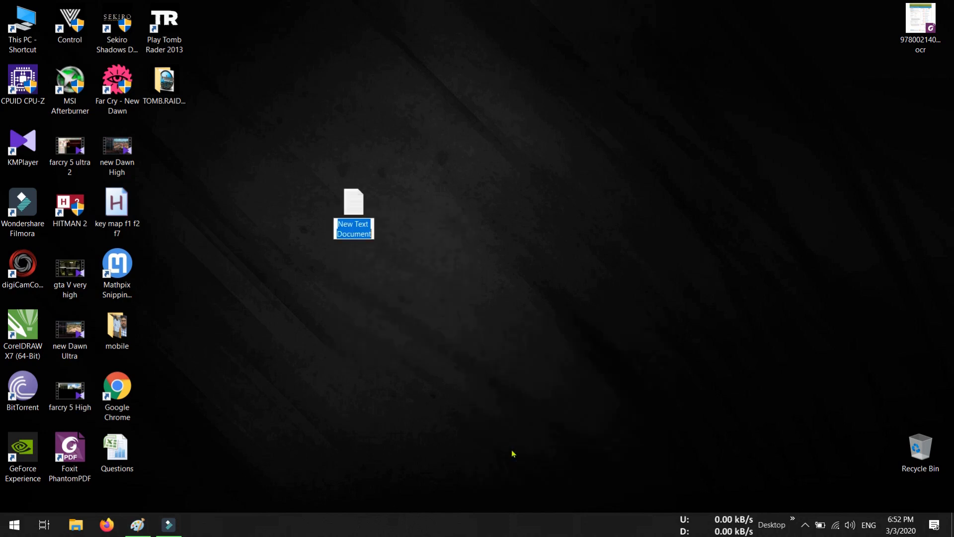
mouse_move(406, 316)
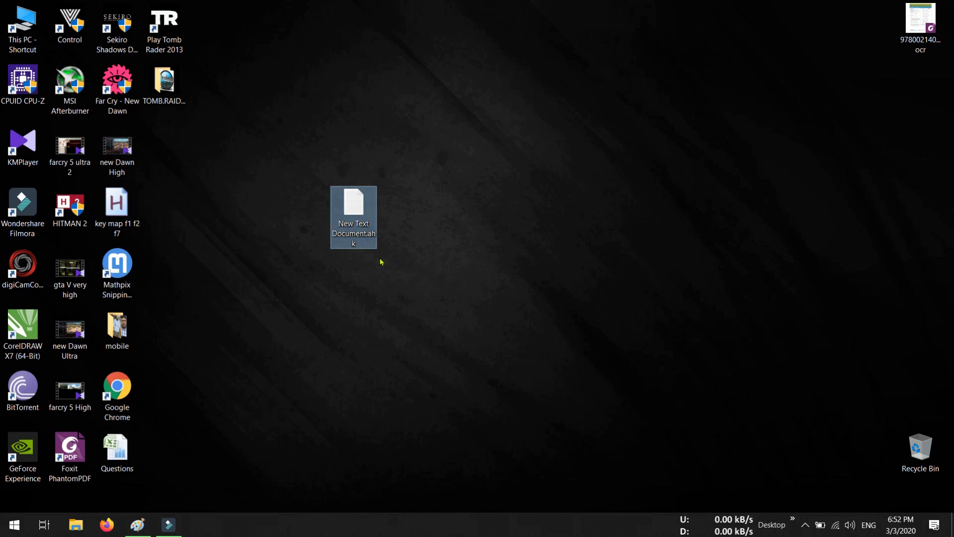
mouse_move(408, 273)
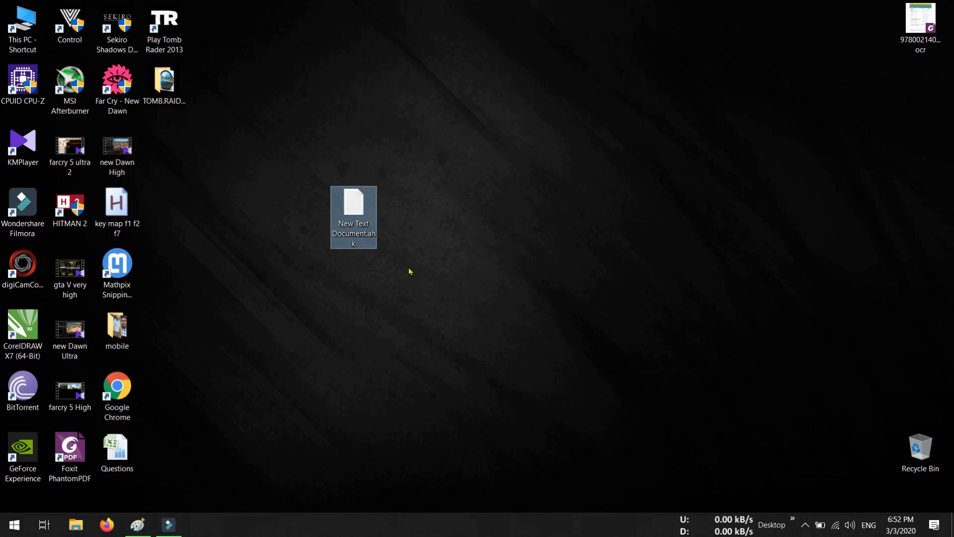
mouse_move(429, 207)
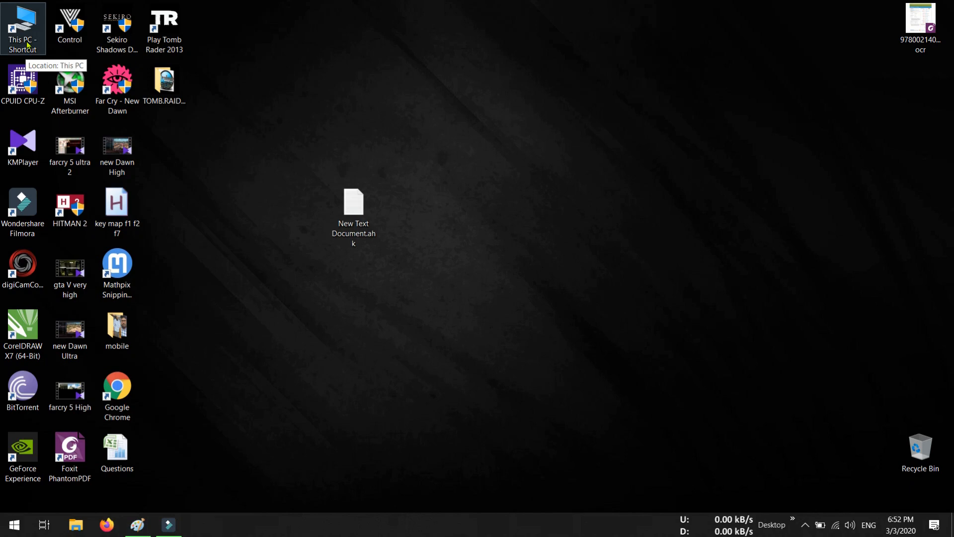
double_click(23, 28)
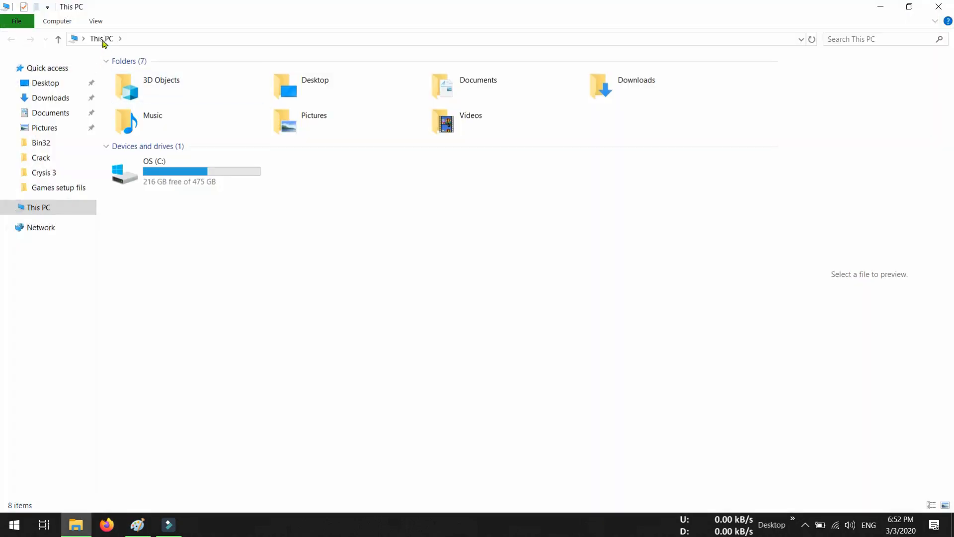
- Open the View options for how files display in the This PC window
left_click(95, 21)
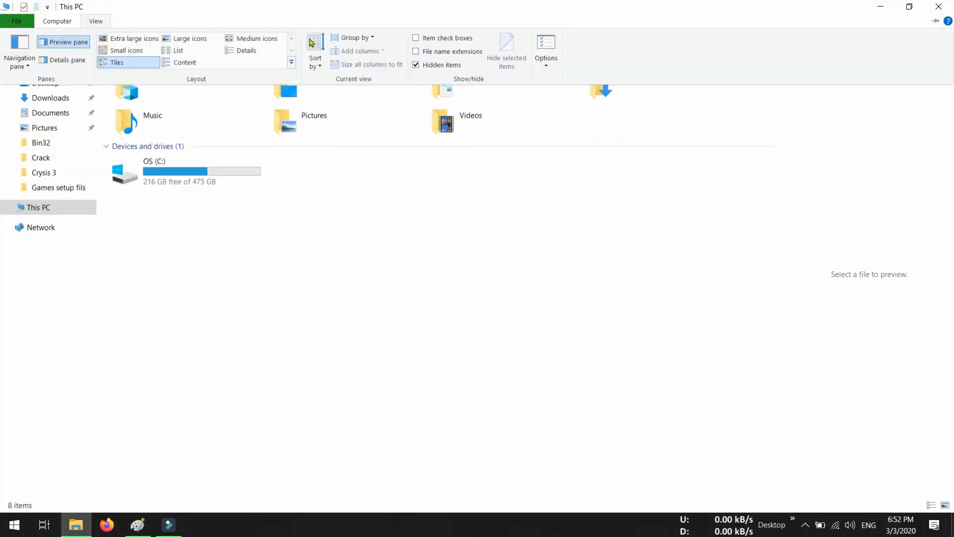
mouse_move(424, 51)
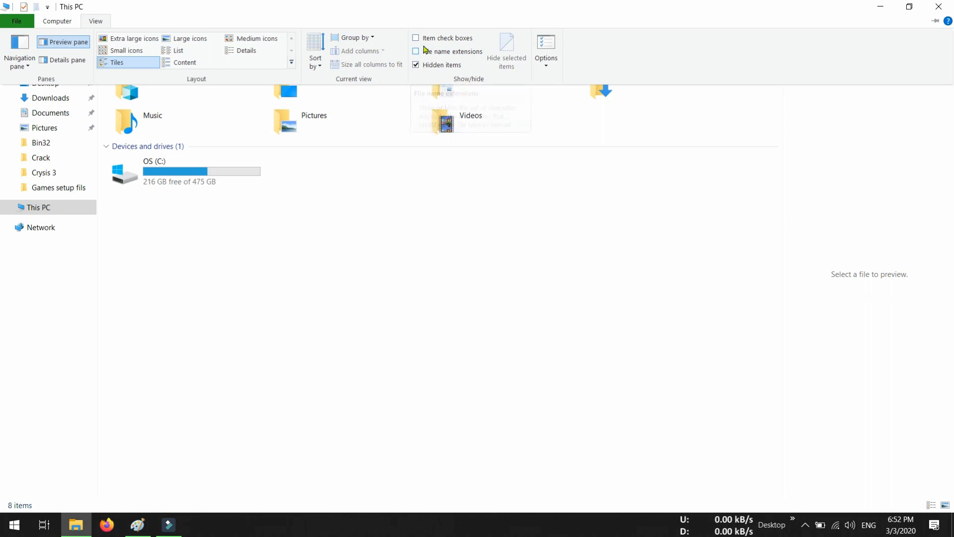
mouse_move(428, 51)
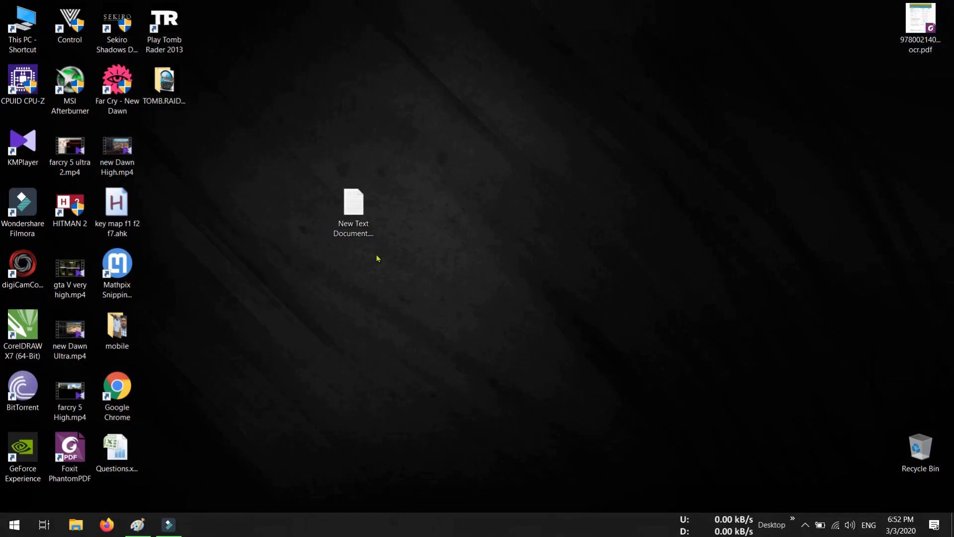
- Rename the text file to New Text Document.ahk, accepting the extension-change warning
right_click(352, 209)
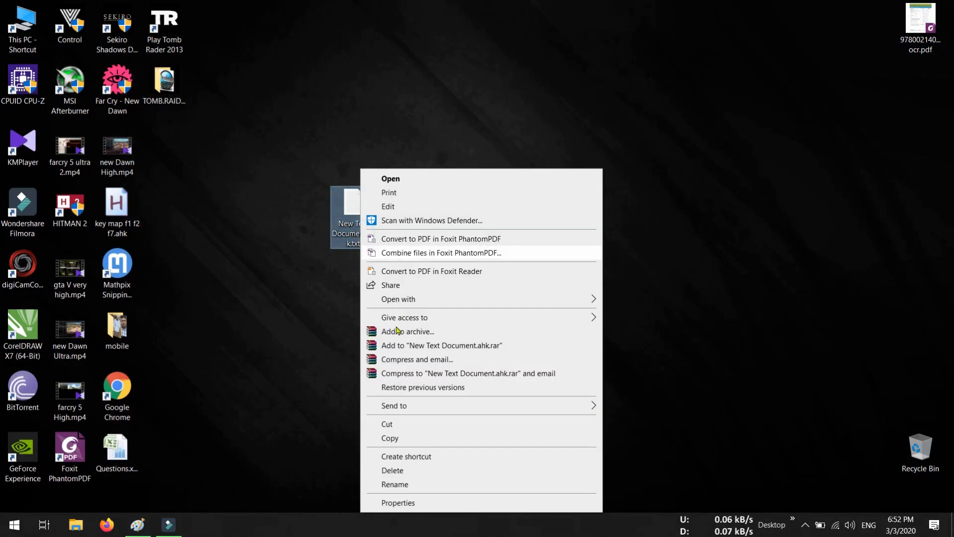
left_click(394, 483)
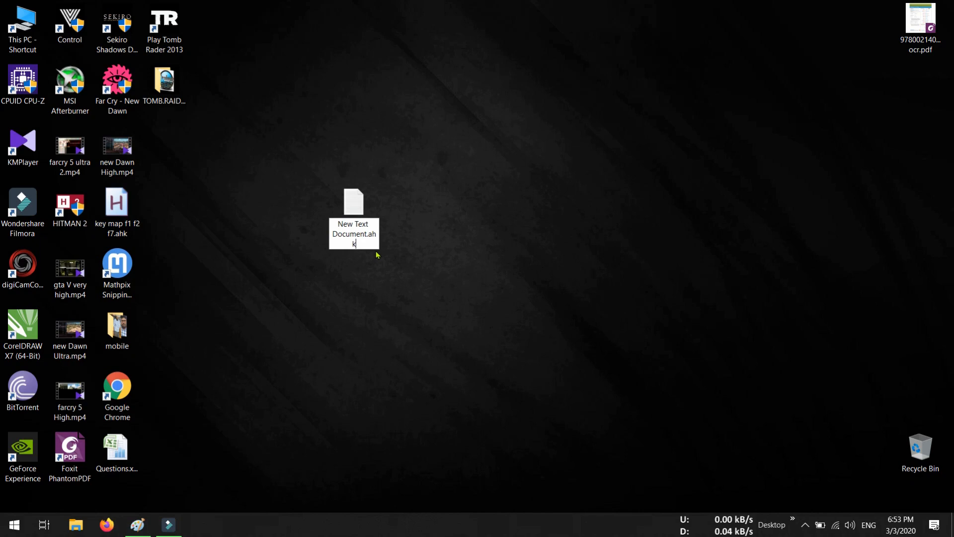
key("Return")
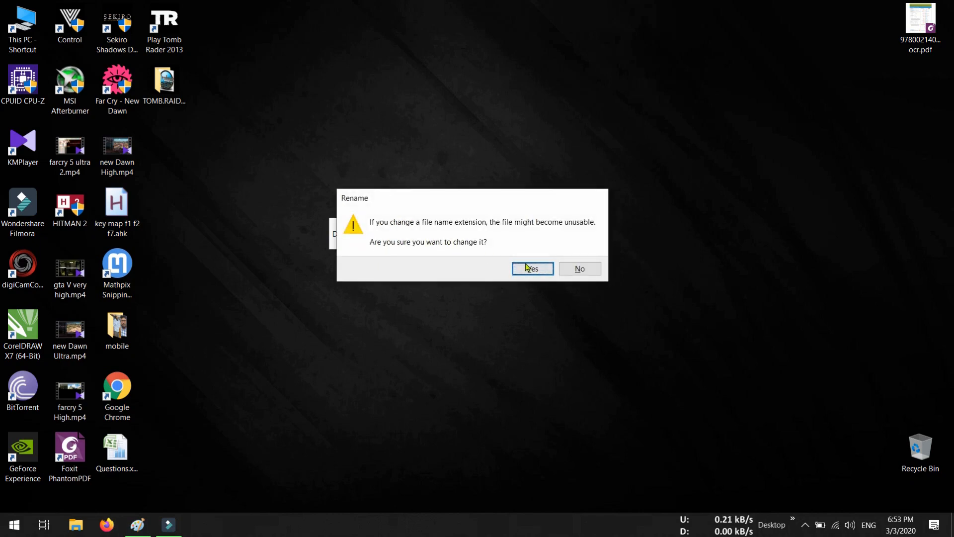
left_click(532, 269)
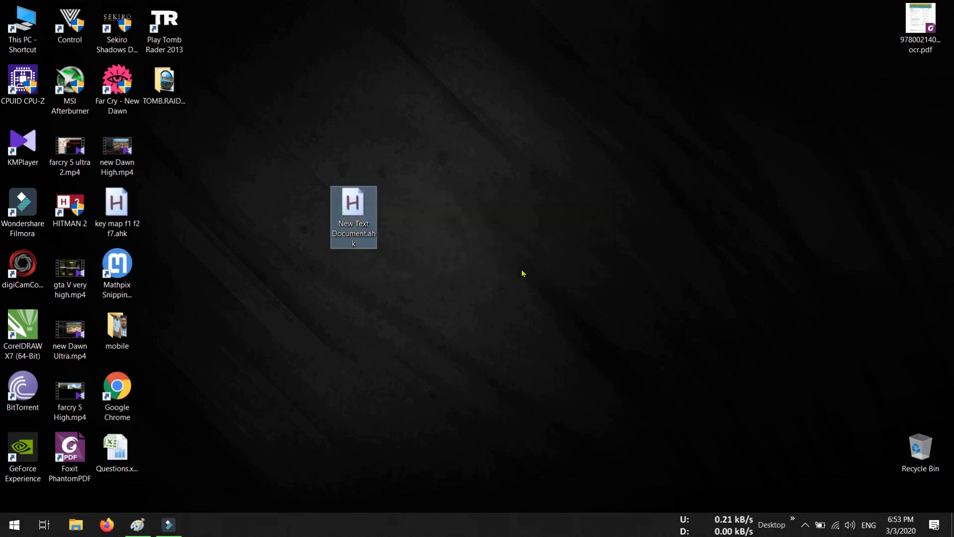
mouse_move(390, 262)
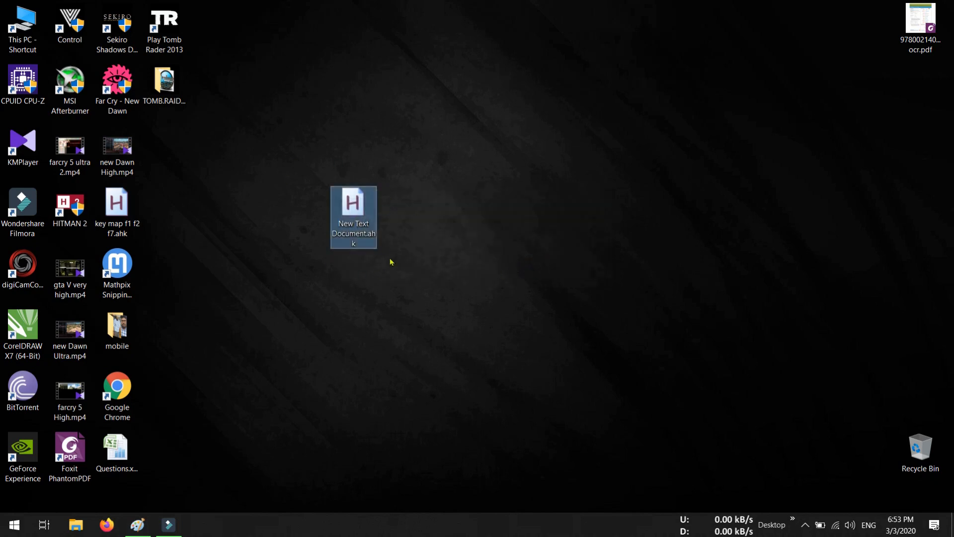
mouse_move(362, 218)
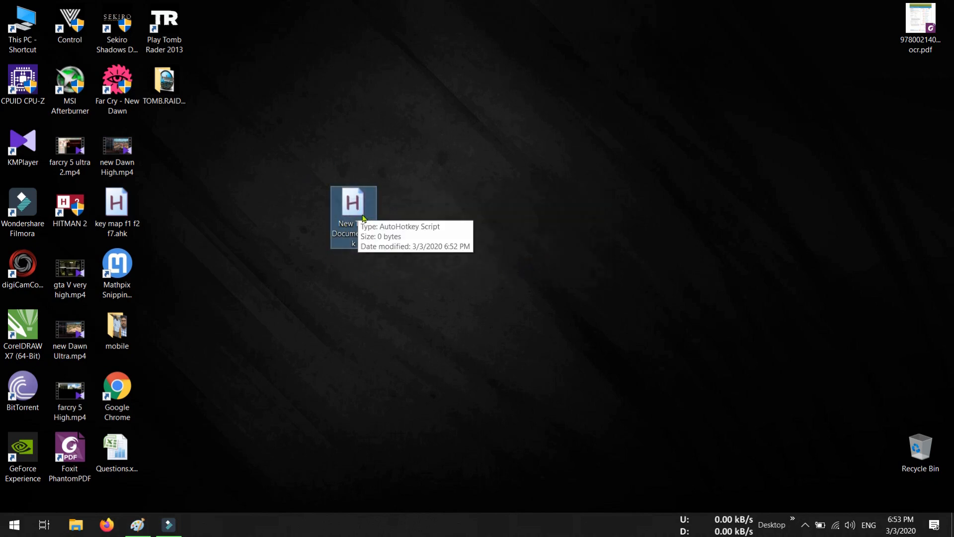
mouse_move(355, 230)
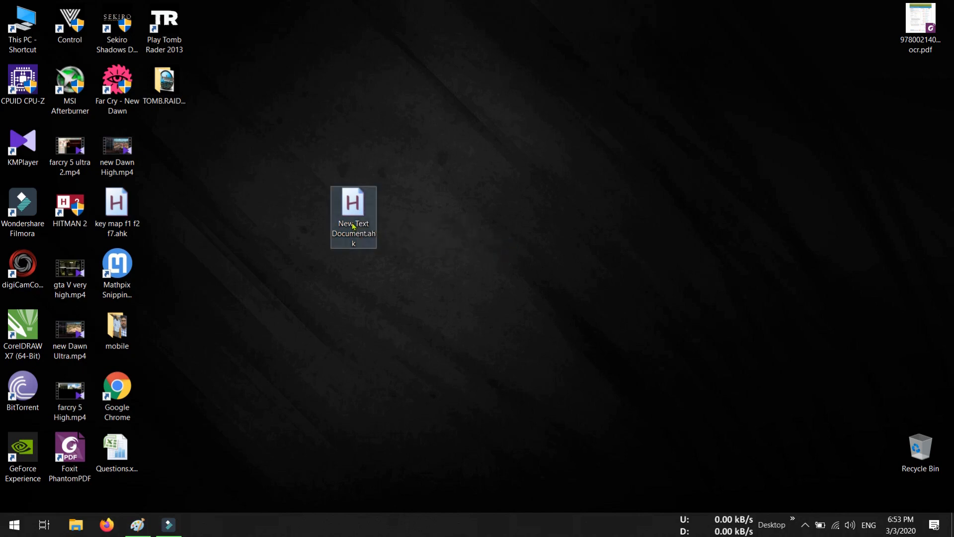
right_click(352, 216)
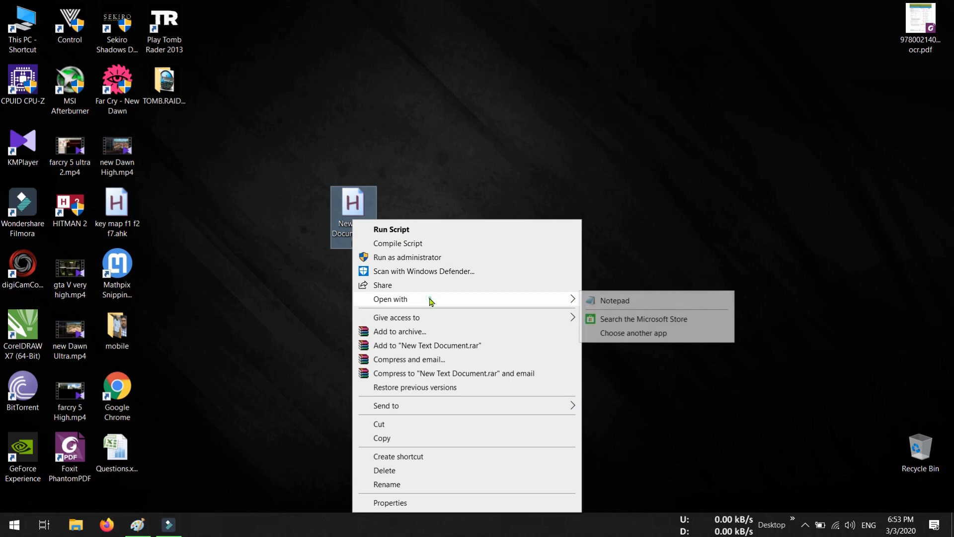
left_click(614, 300)
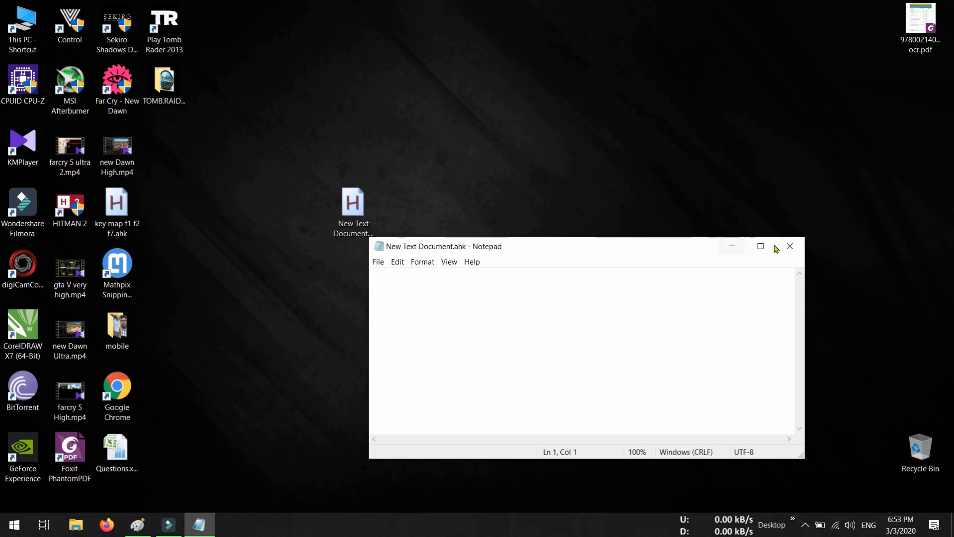
left_click(789, 246)
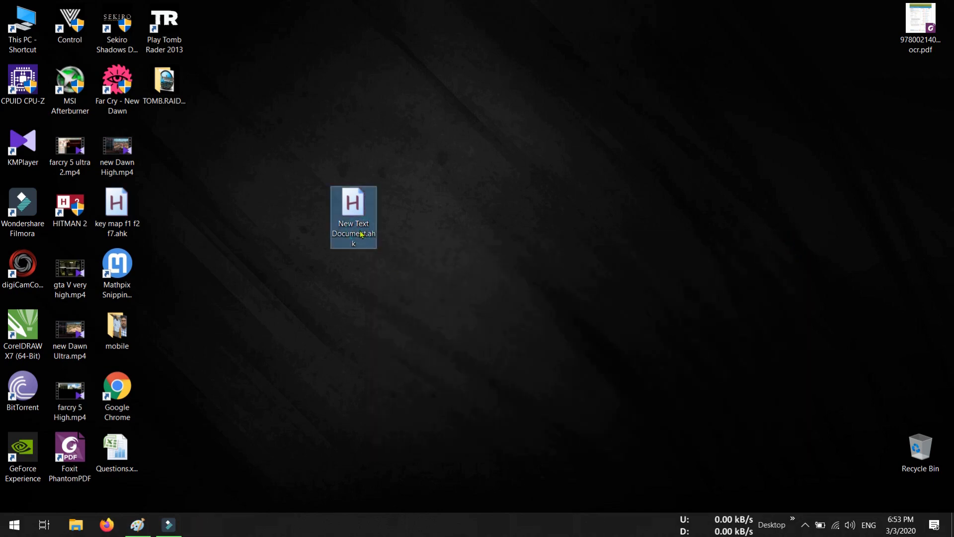
- Exit the running key map f1 f2 f7.ahk script from the hidden tray icons
left_click(804, 524)
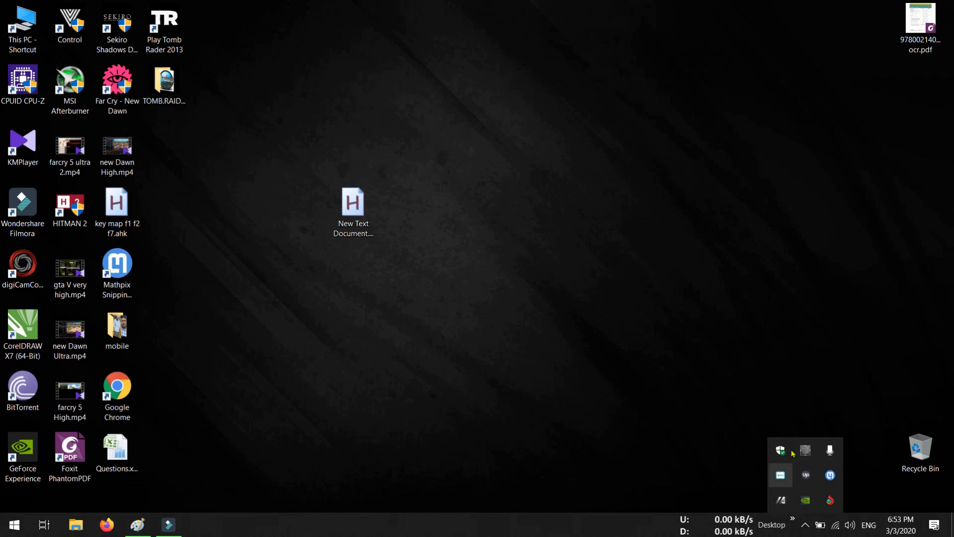
mouse_move(805, 500)
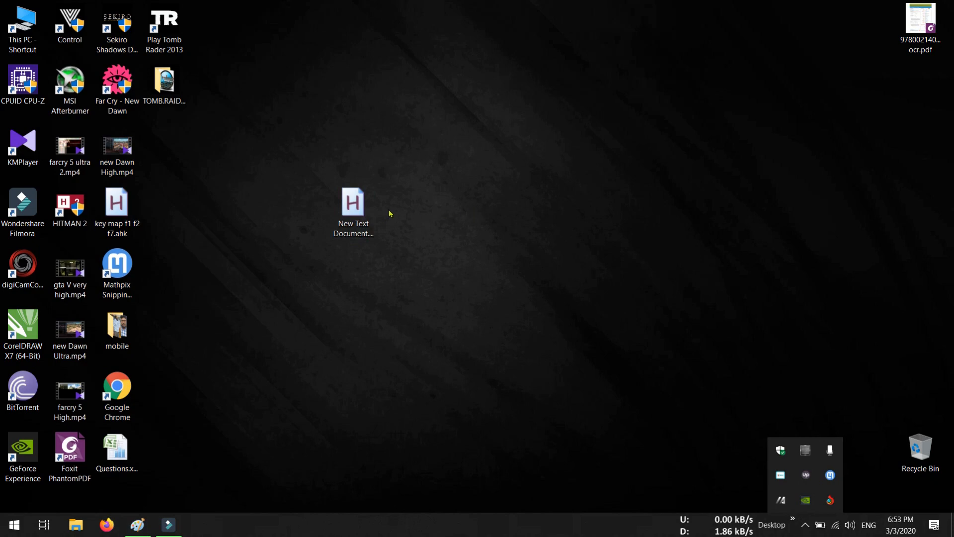
left_click(116, 201)
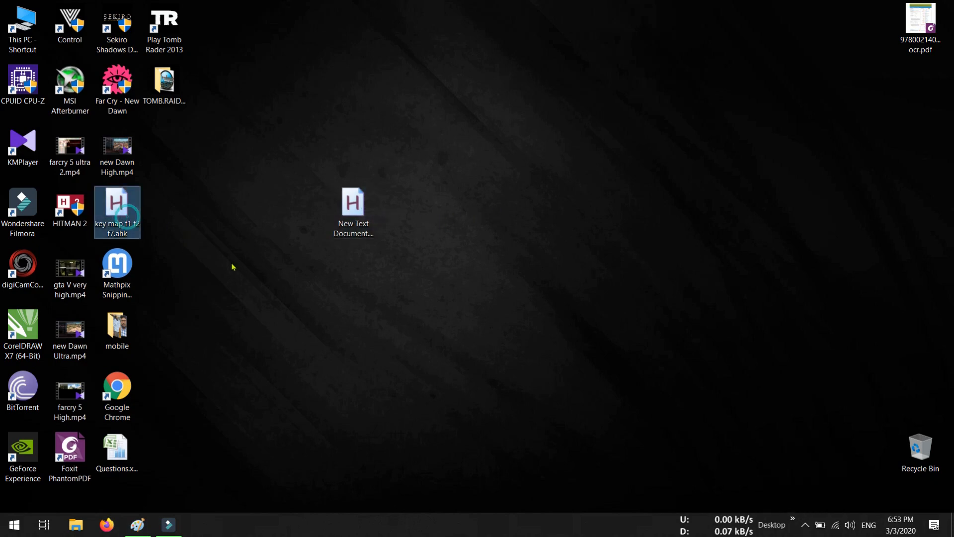
left_click(805, 524)
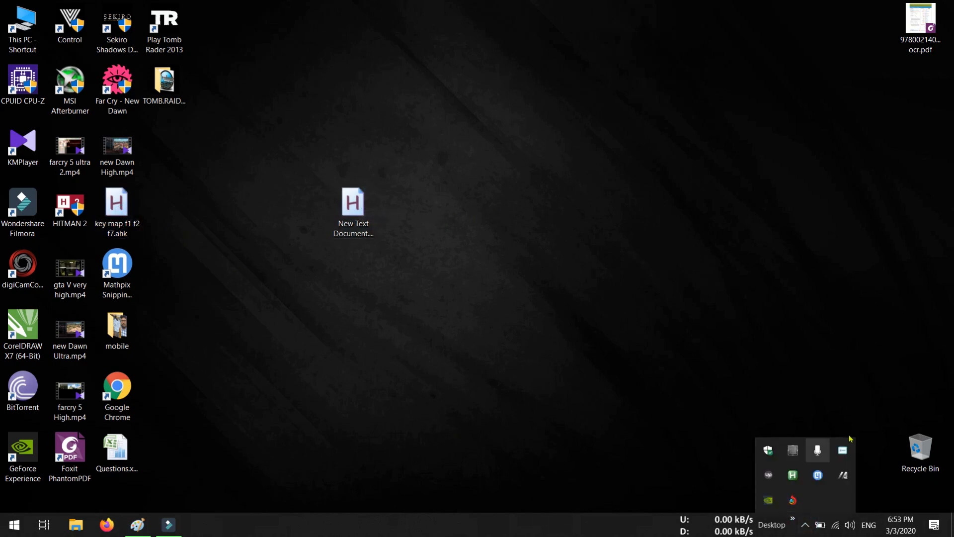
mouse_move(793, 477)
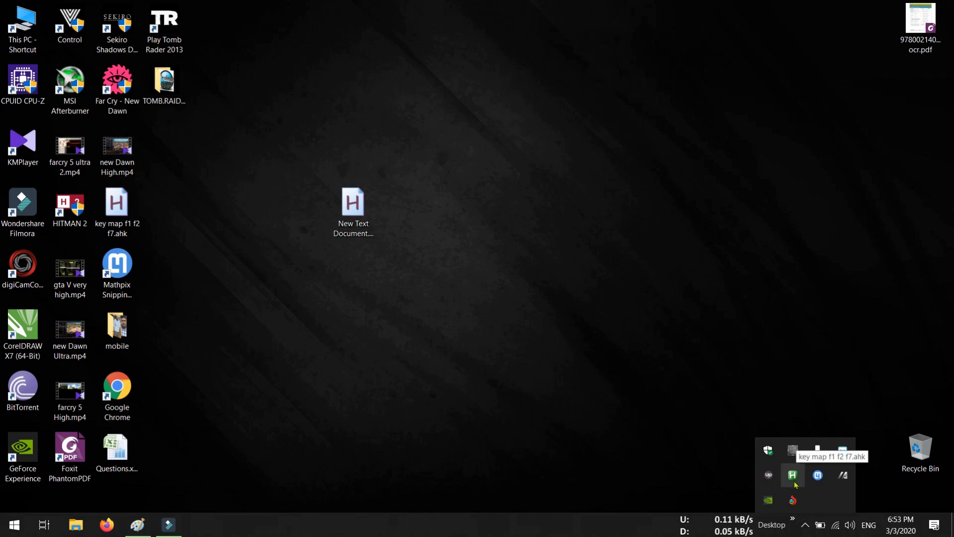
right_click(793, 475)
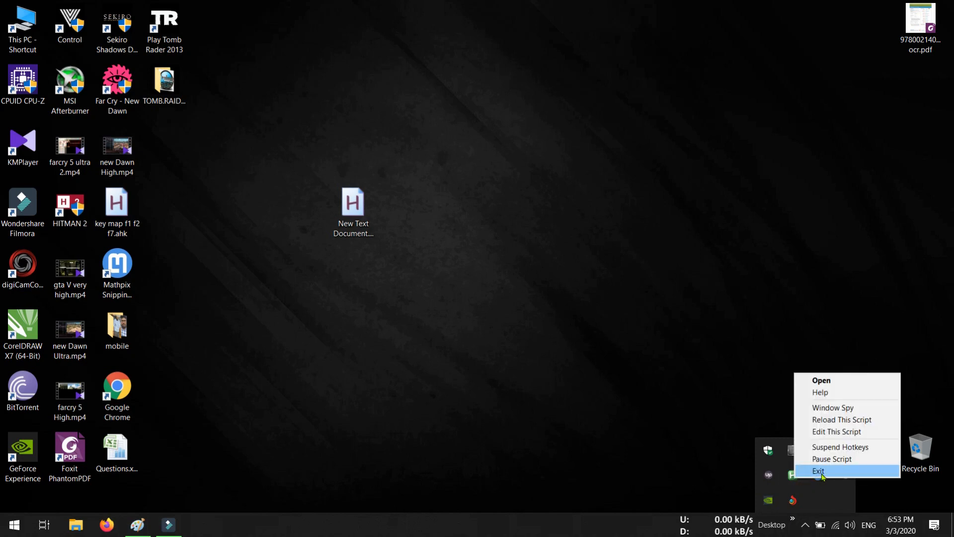
left_click(817, 471)
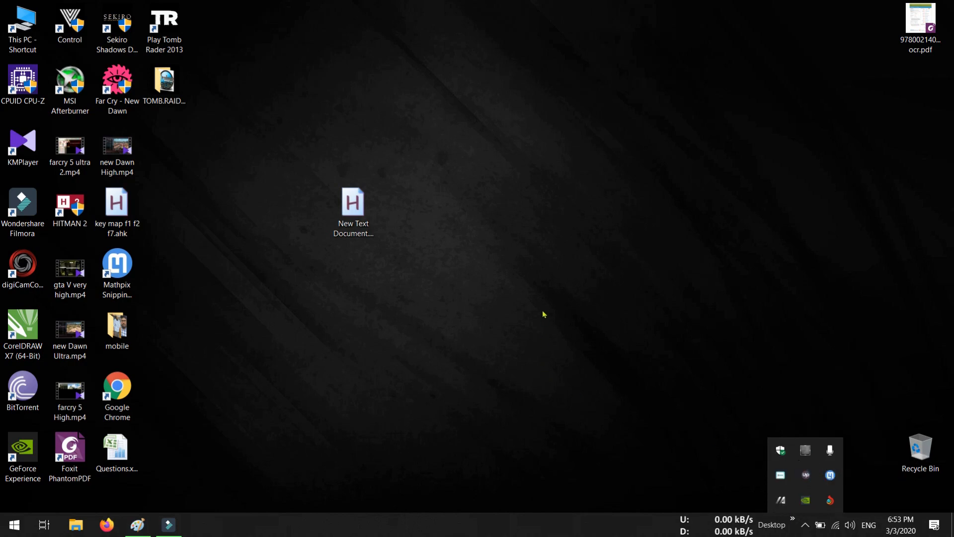
left_click(117, 203)
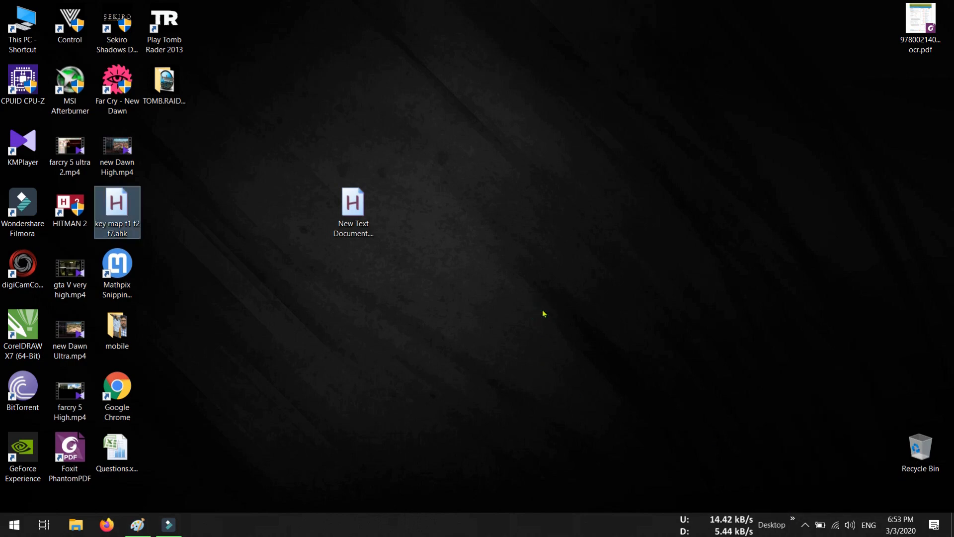